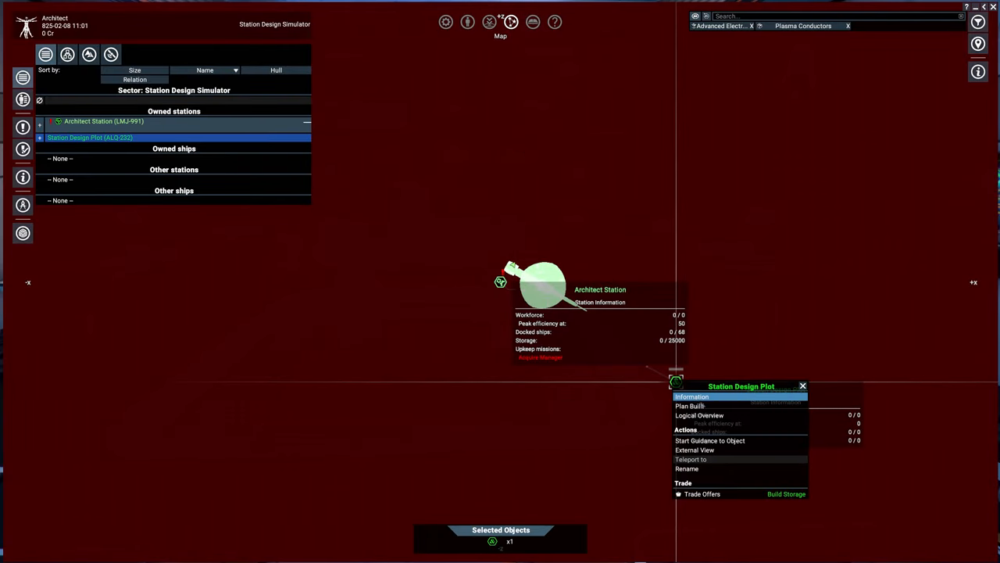
Open Plan Build for the empty Station Design Plot from the map
{"action": "left_click", "coordinate": [686, 405]}
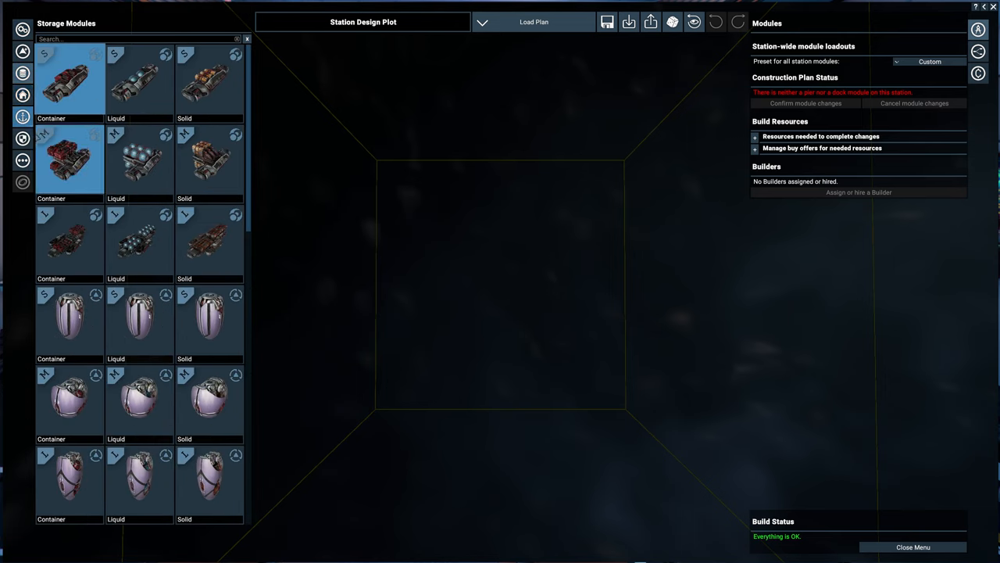
Preview preset station plans, including Paranid Trading Station, ending with an 18-module Teladi plan
{"action": "left_click", "coordinate": [19, 55]}
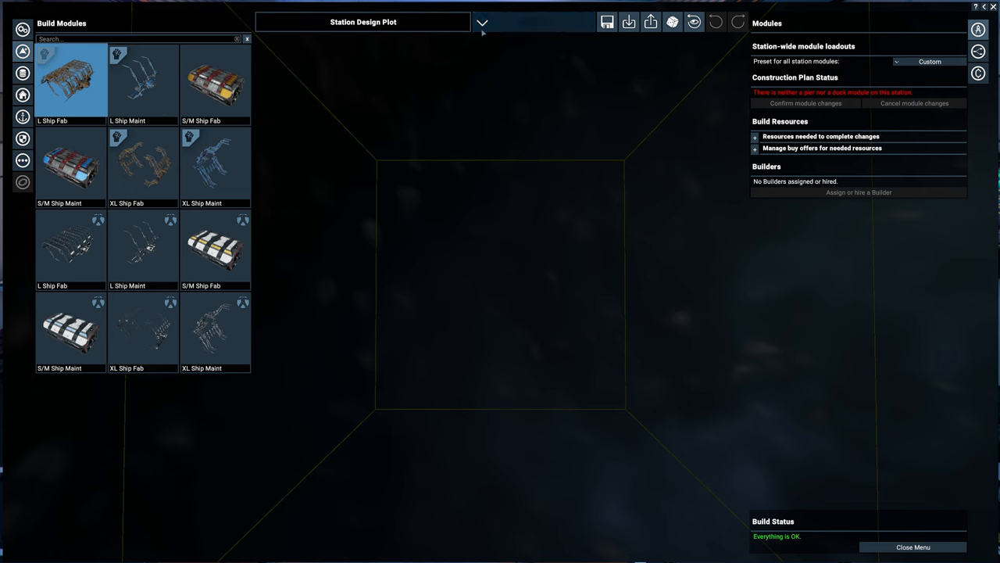
{"action": "left_click", "coordinate": [483, 22]}
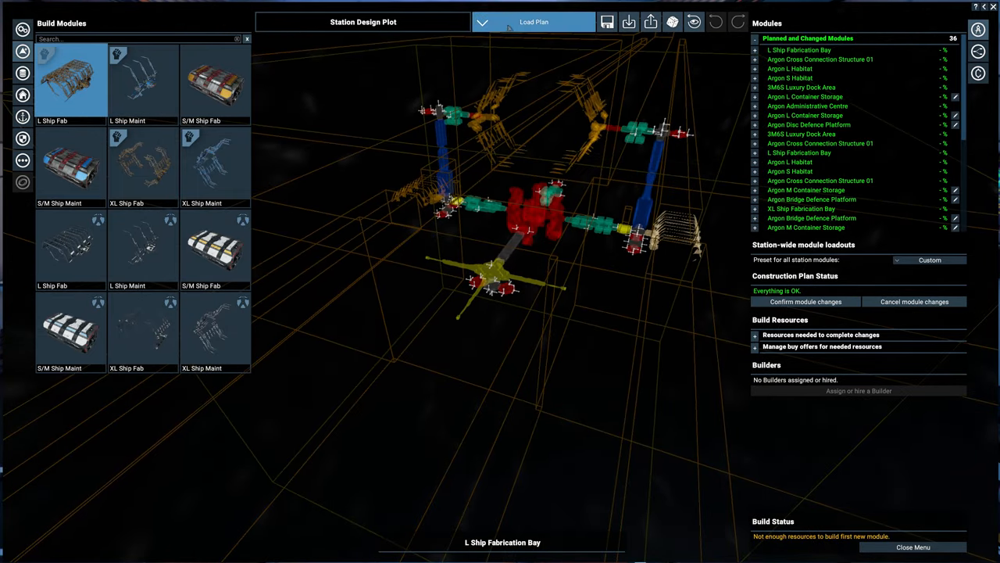
{"action": "left_click", "coordinate": [542, 22]}
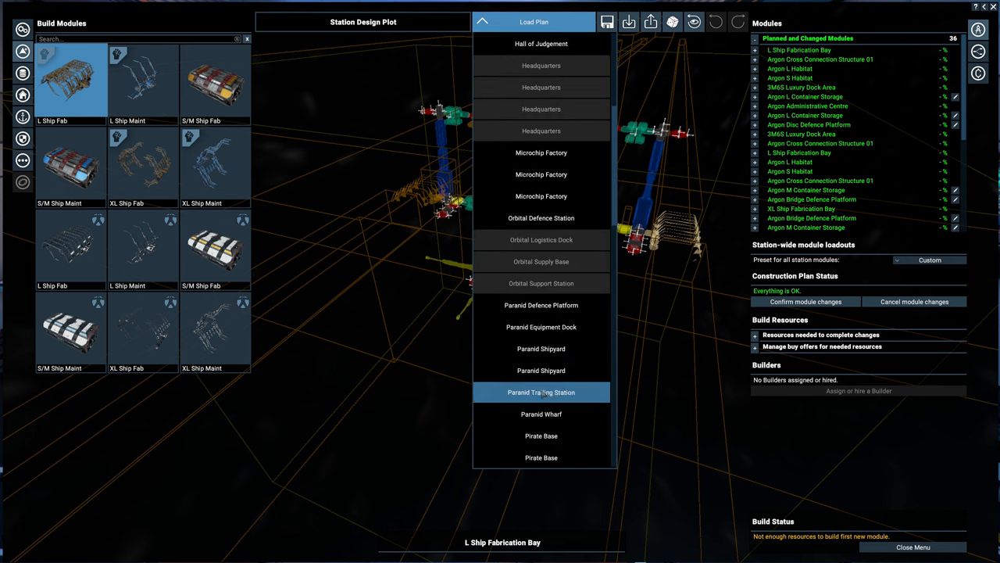
{"action": "left_click", "coordinate": [541, 392]}
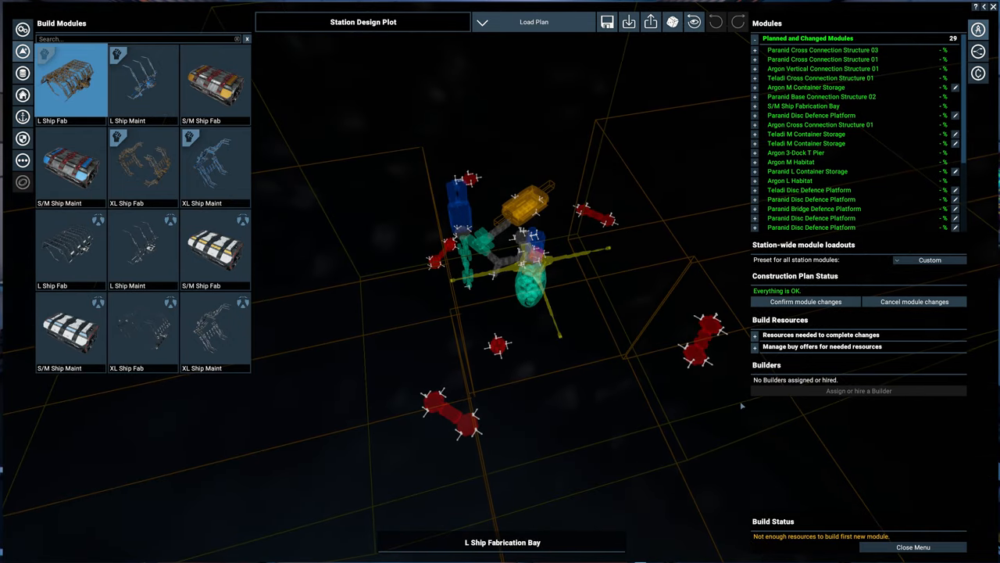
{"action": "left_click", "coordinate": [541, 22]}
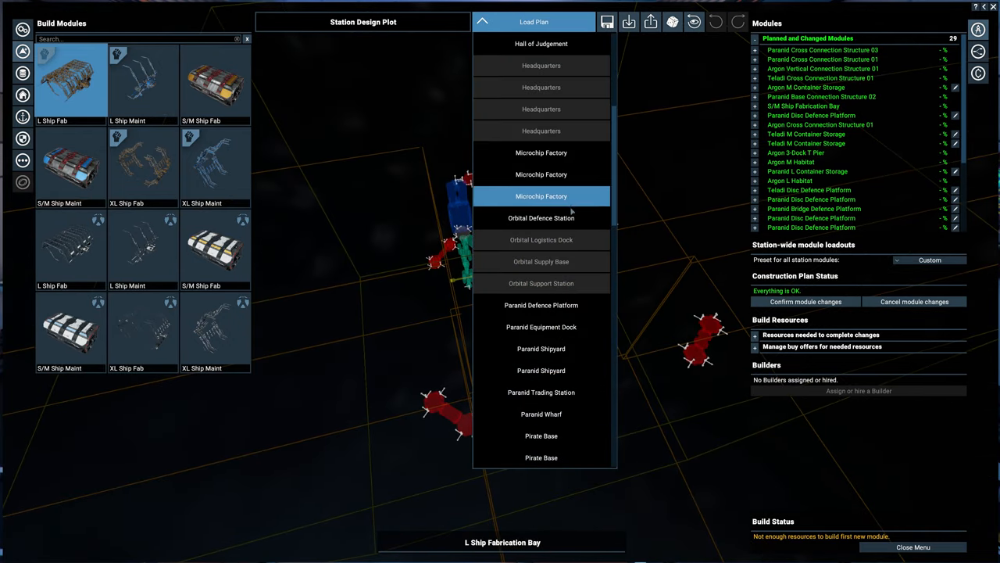
{"action": "scroll", "scroll_direction": "down", "scroll_amount": 3}
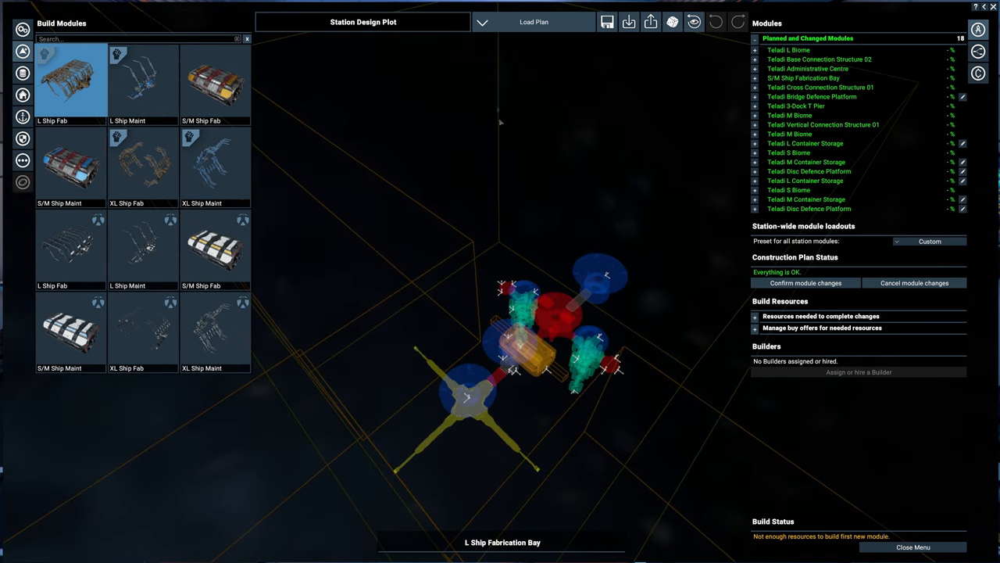
Scroll the preset plan list and preview a Teladi and an Argon production layout
{"action": "left_click", "coordinate": [533, 22]}
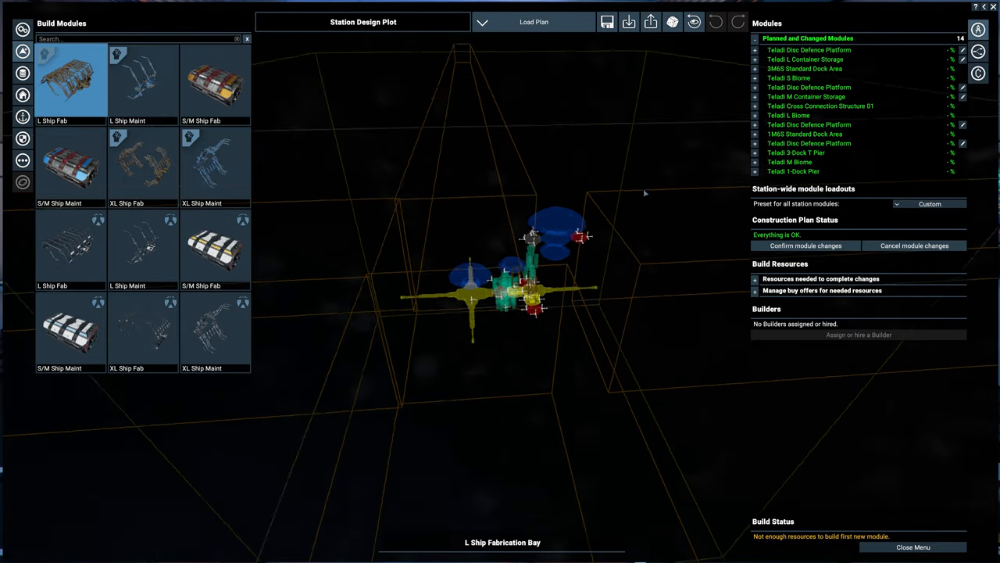
{"action": "left_click", "coordinate": [540, 22]}
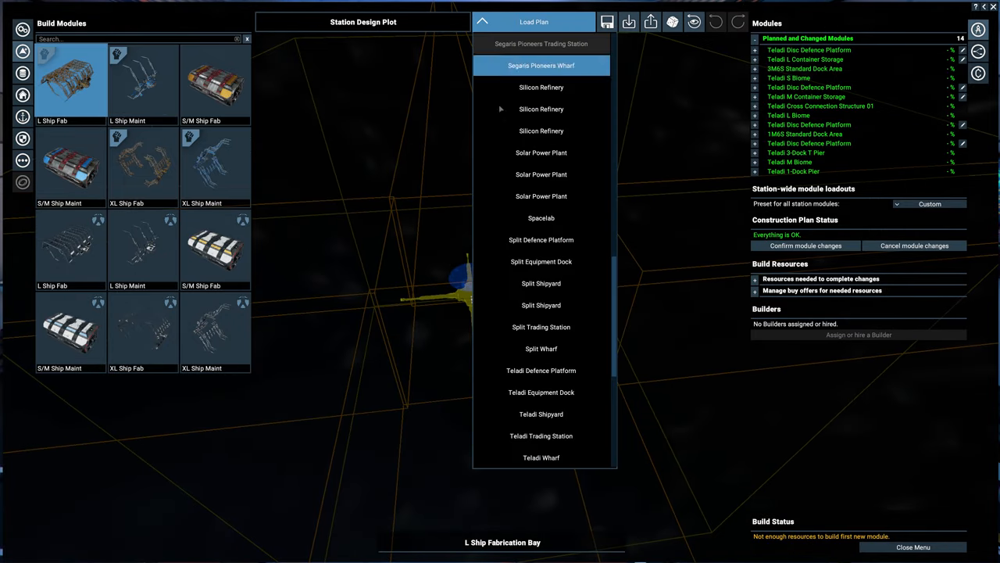
{"action": "scroll", "scroll_direction": "down", "scroll_amount": 3}
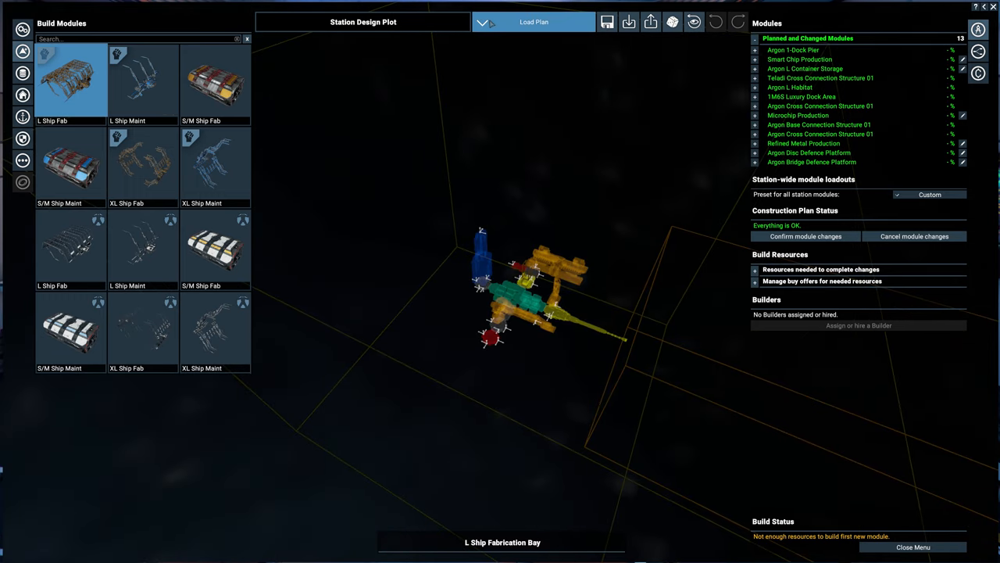
{"action": "left_click", "coordinate": [534, 21]}
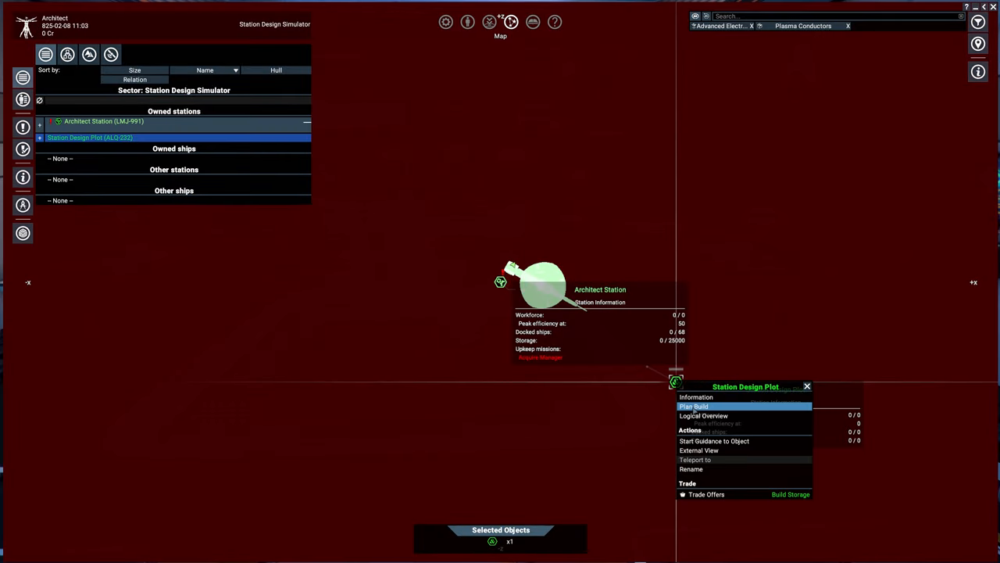
Start a new plan and place a 4M10S Luxury Dock Area at the plot centre
{"action": "left_click", "coordinate": [693, 407]}
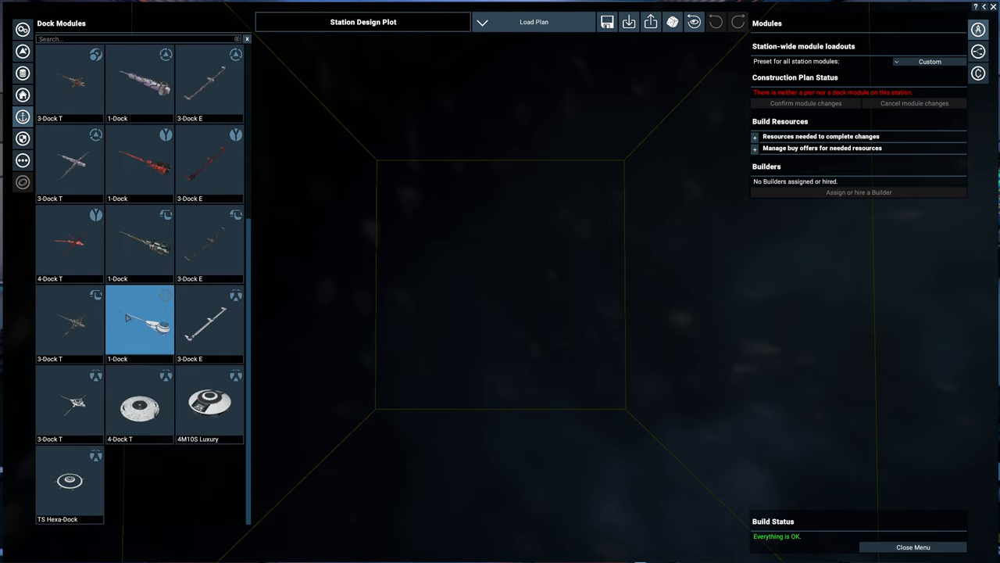
{"action": "left_click", "coordinate": [209, 403]}
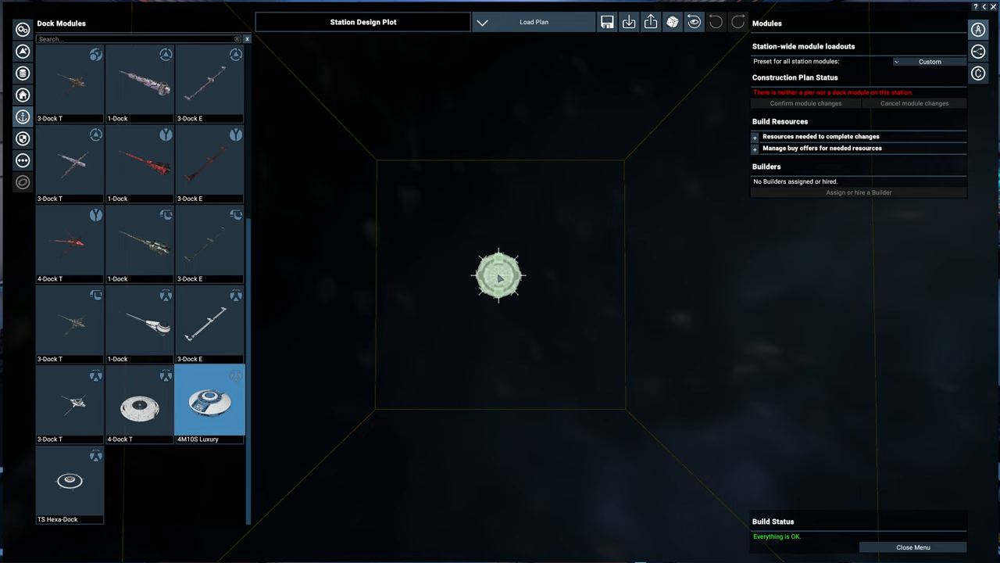
{"action": "left_click", "coordinate": [209, 400]}
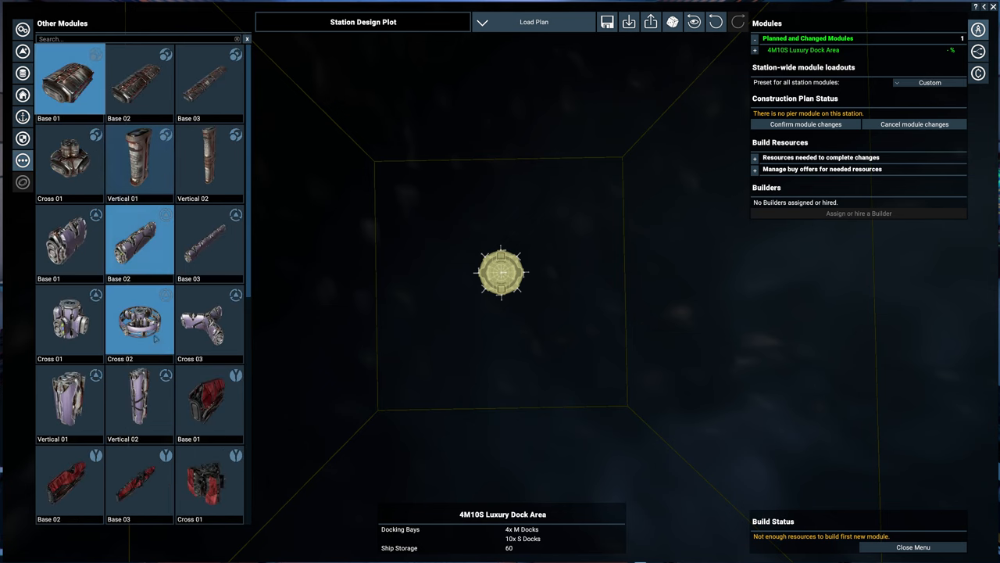
Attach Terran Base and Cross connection structures to both sides of the luxury dock
{"action": "scroll", "scroll_direction": "down", "scroll_amount": 3}
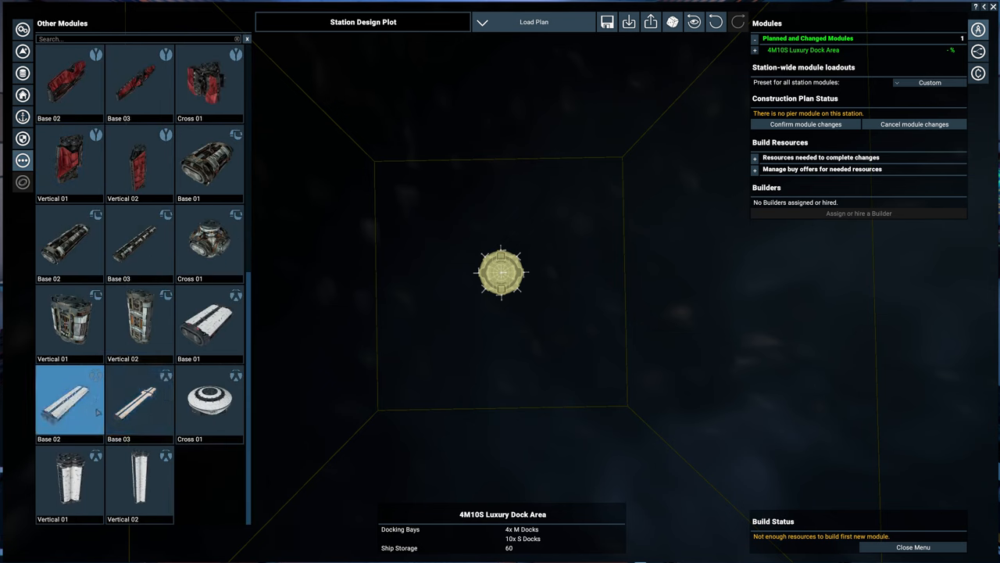
{"action": "left_click", "coordinate": [209, 319]}
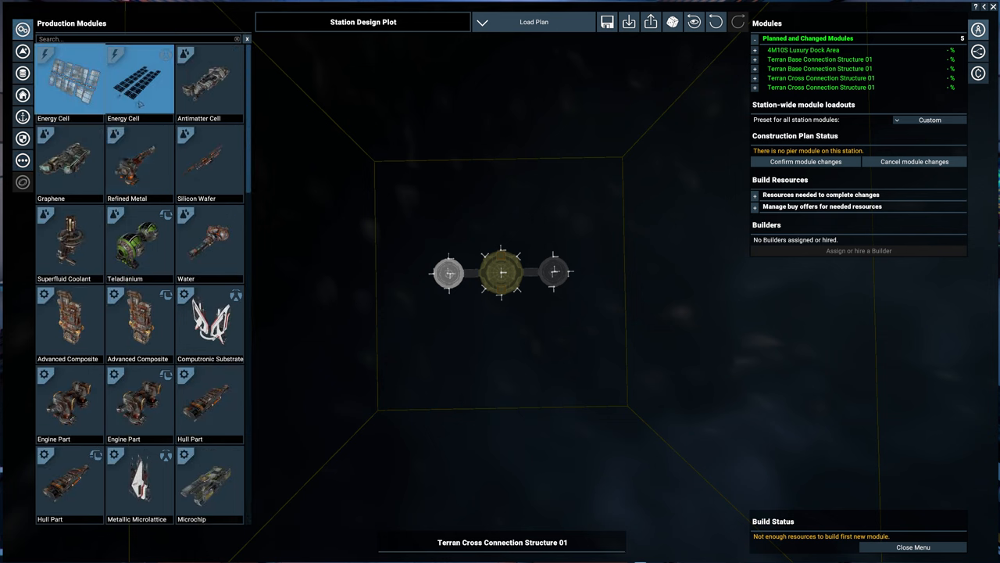
{"action": "mouse_move", "coordinate": [141, 102]}
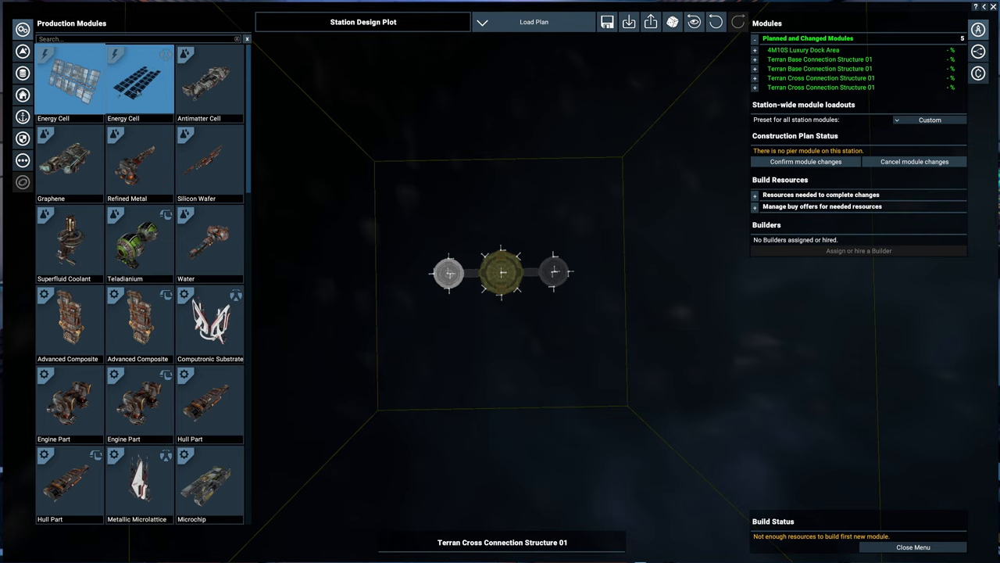
Snap six Terran Energy Cell Production modules onto the cross connectors' free sockets
{"action": "left_click", "coordinate": [139, 79]}
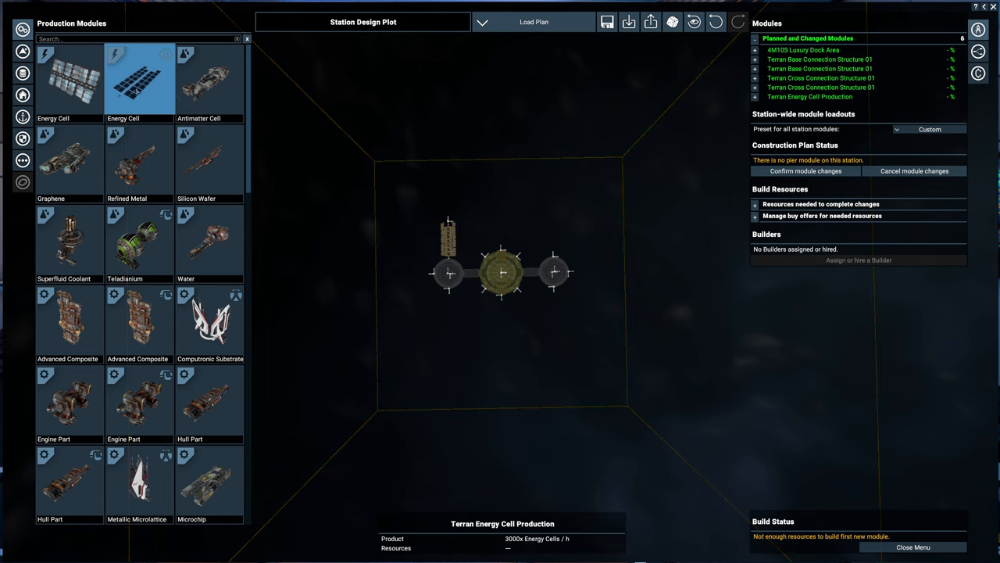
{"action": "left_click", "coordinate": [73, 82]}
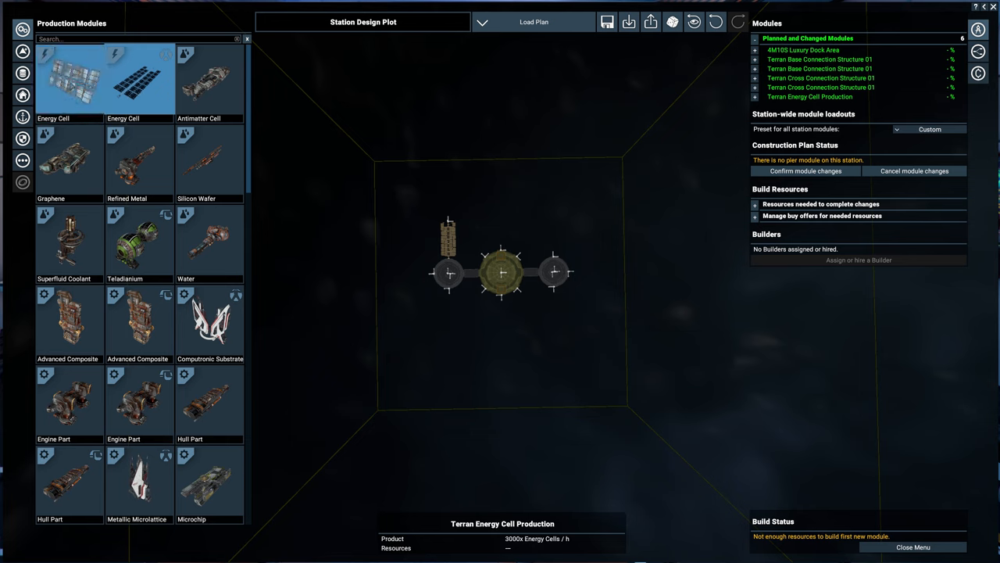
{"action": "left_click", "coordinate": [139, 81]}
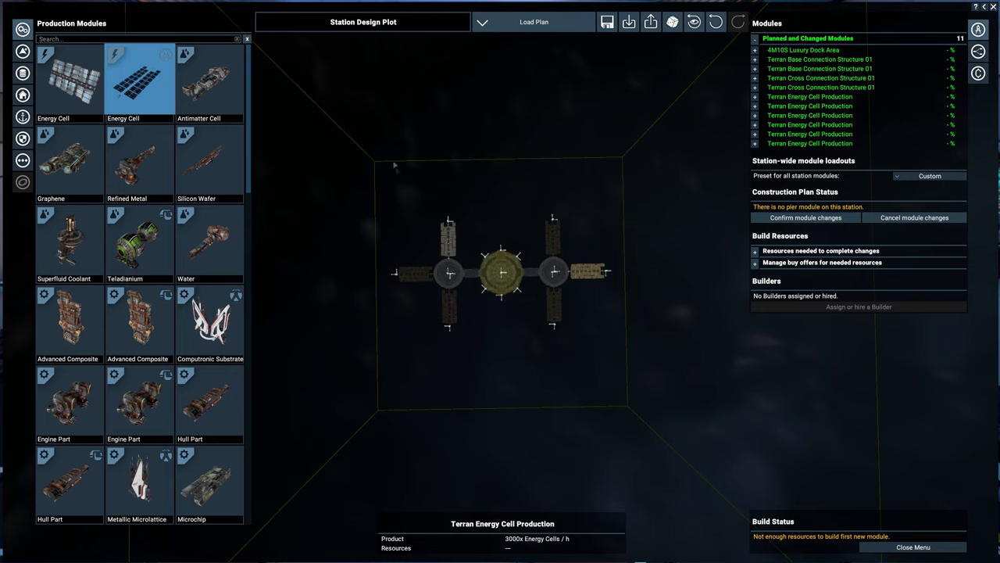
{"action": "mouse_move", "coordinate": [440, 373]}
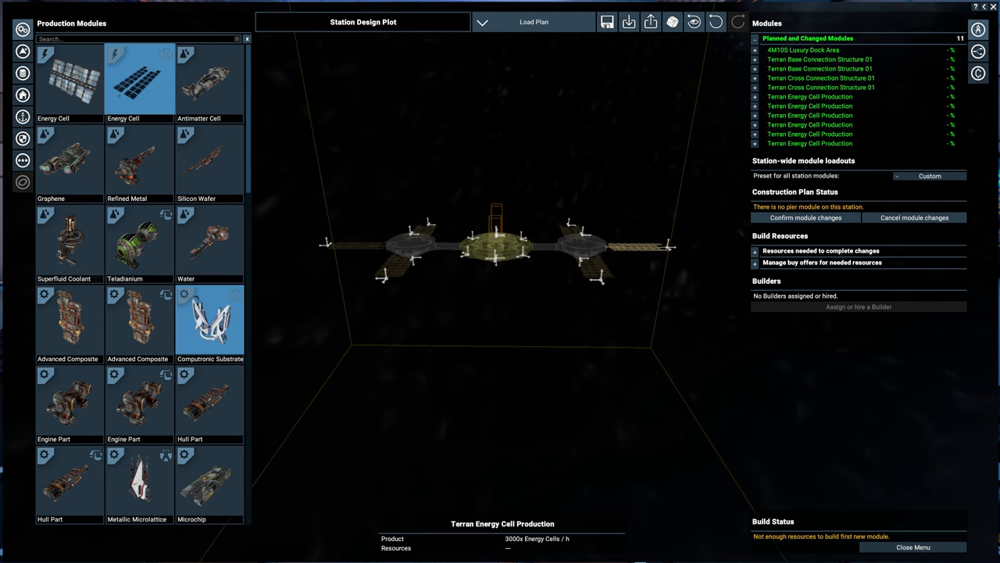
Attach a Terran L Container Storage module below the luxury dock
{"action": "left_click", "coordinate": [16, 74]}
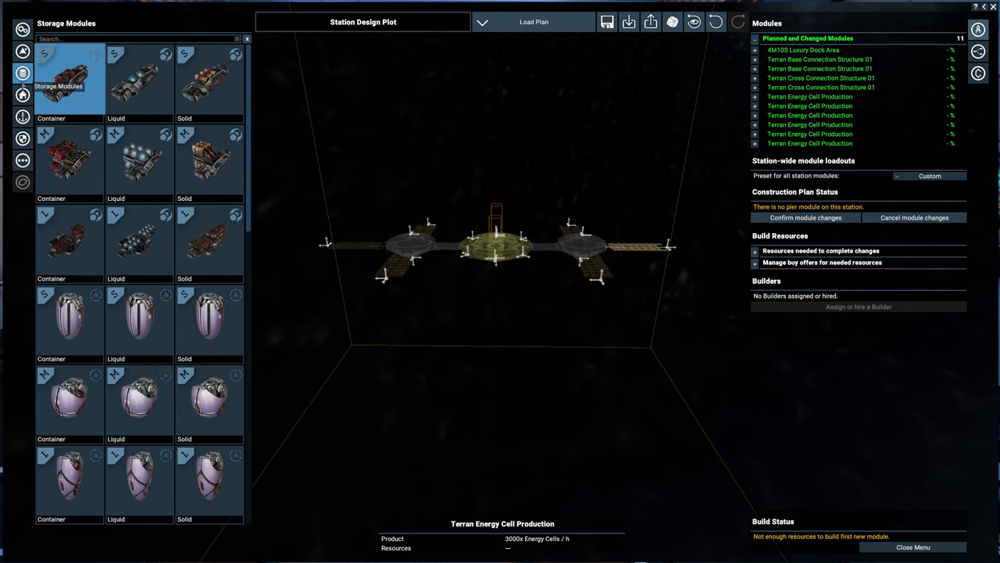
{"action": "scroll", "scroll_direction": "down", "scroll_amount": 3}
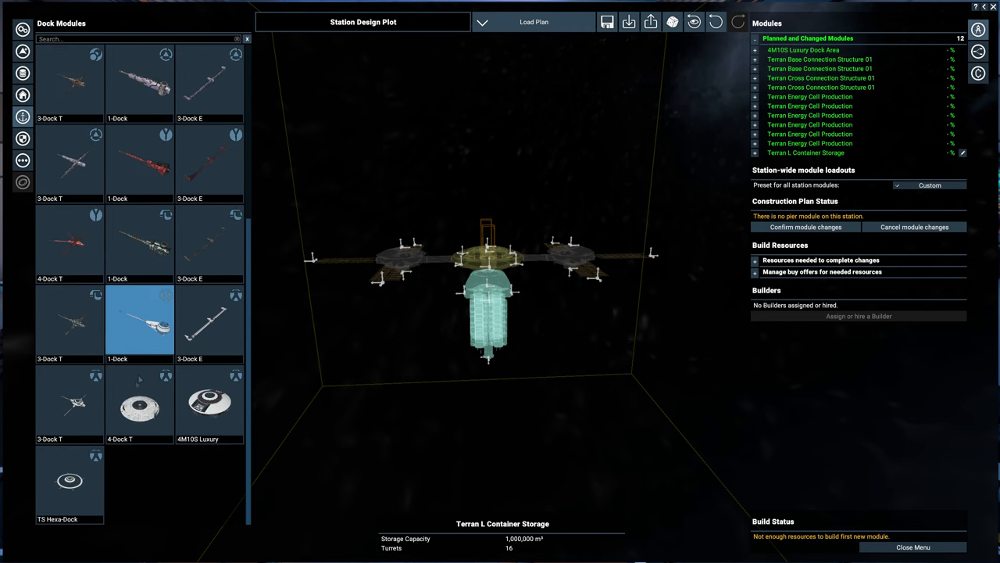
Snap a Terran 1-Dock Pier beneath the L Container Storage and view the station from above
{"action": "left_click", "coordinate": [140, 402]}
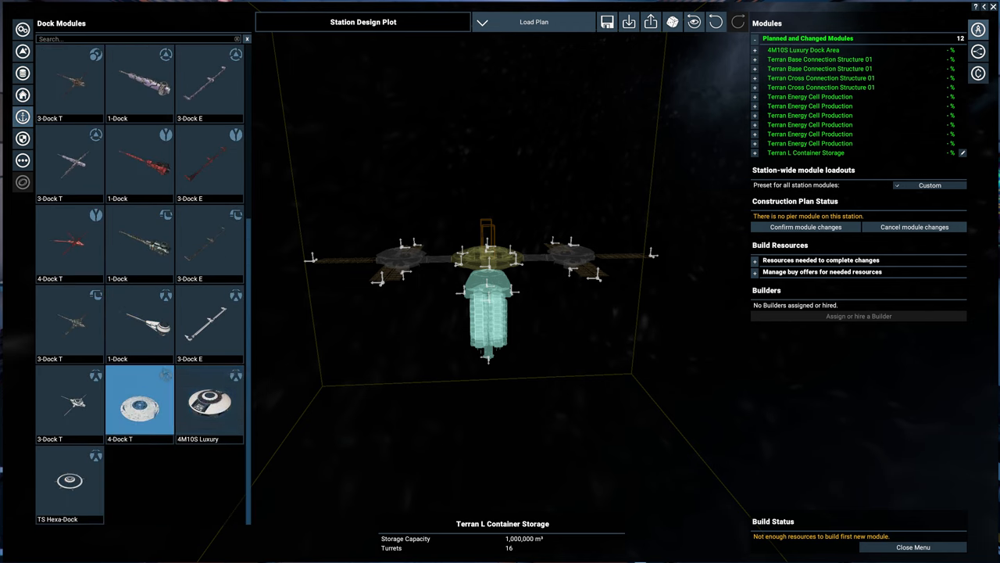
{"action": "left_click", "coordinate": [139, 321]}
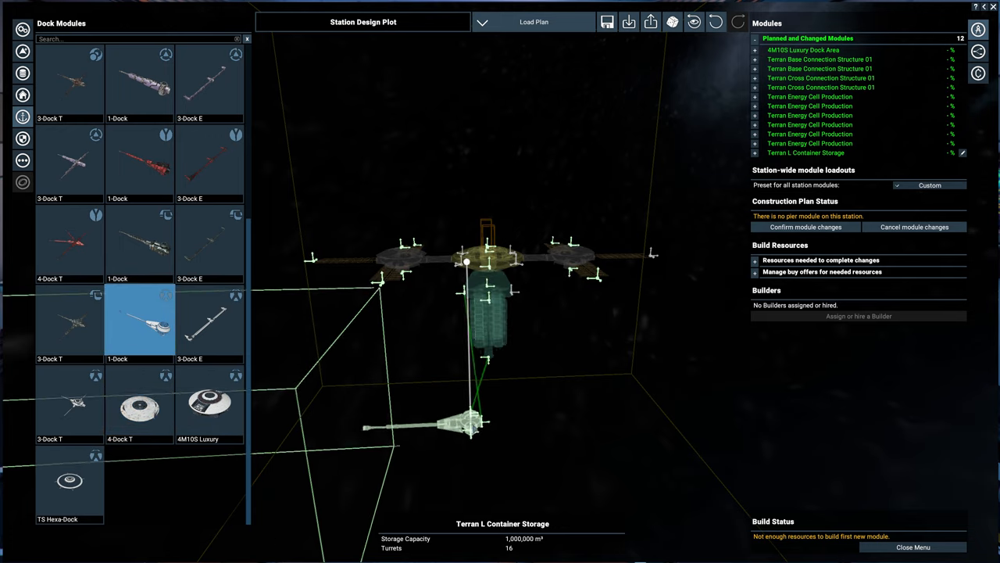
{"action": "left_click", "coordinate": [139, 323]}
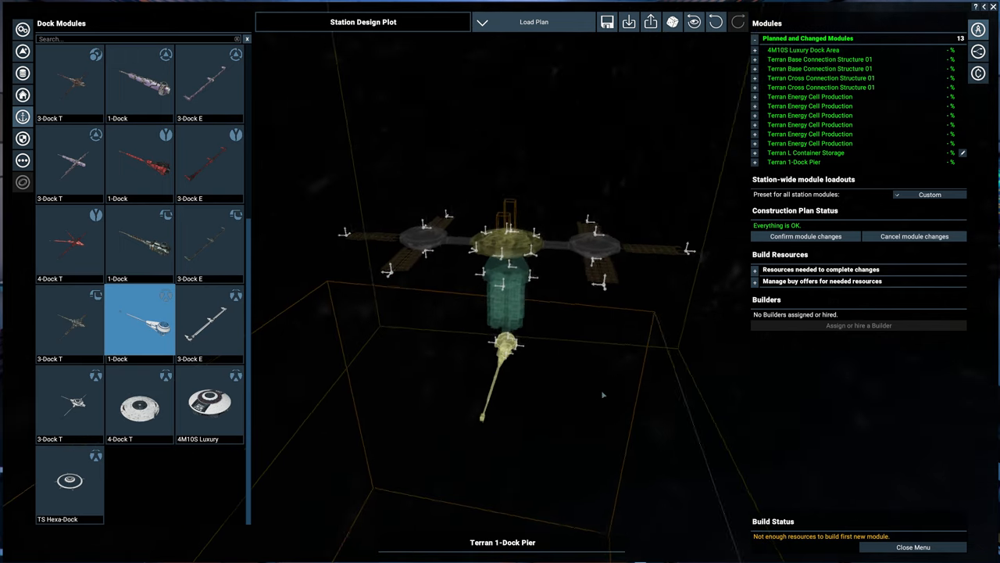
{"action": "left_click_drag", "start_coordinate": [603, 395], "coordinate": [518, 493]}
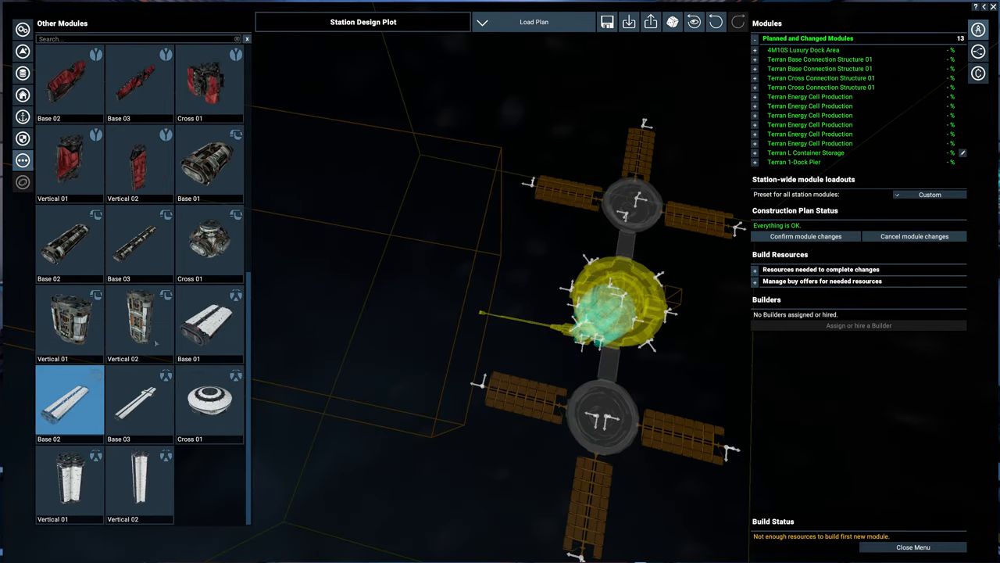
Place a Terran Base connection on the hub and attach the L Living Quarters ring
{"action": "left_click", "coordinate": [208, 323]}
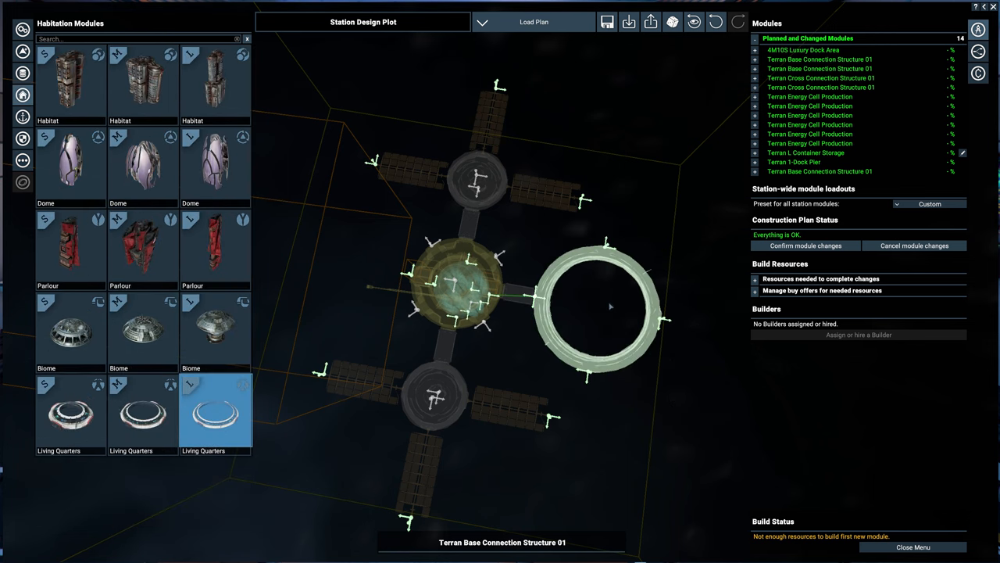
{"action": "left_click", "coordinate": [215, 411]}
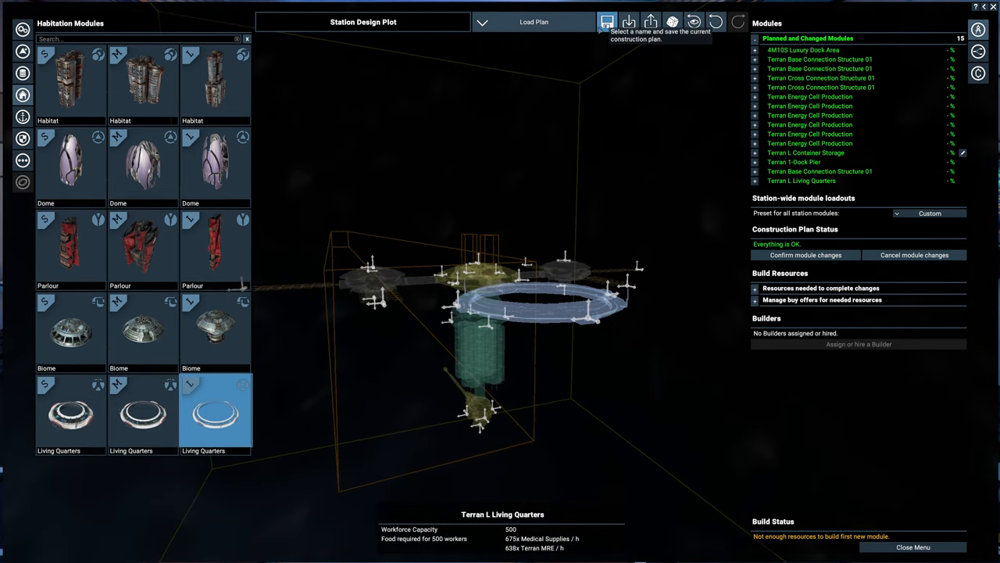
Save the fifteen-module plan as a new plan named 'Terran Solar Pla…'
{"action": "left_click", "coordinate": [608, 21]}
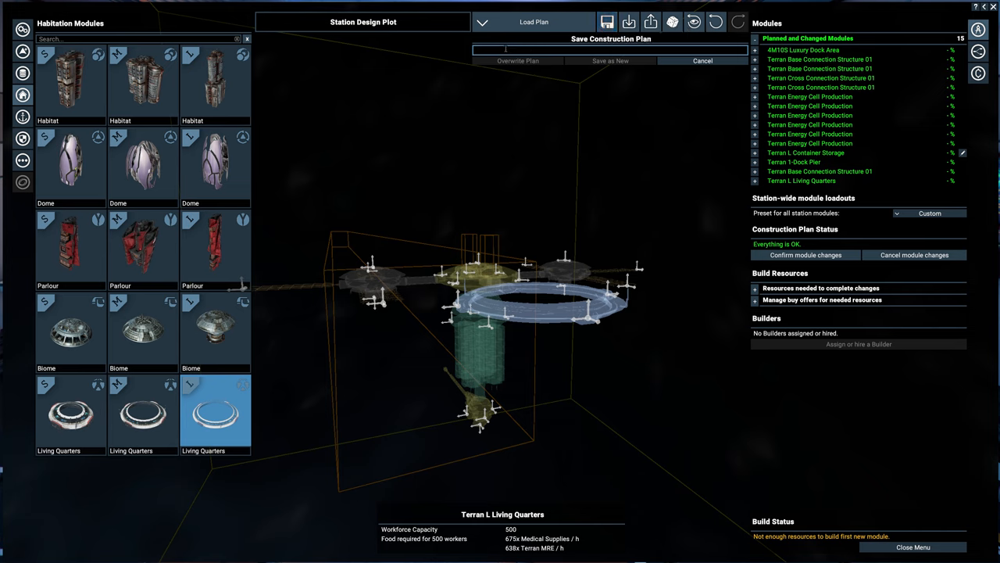
{"action": "type", "text": "Terran Solar Pla"}
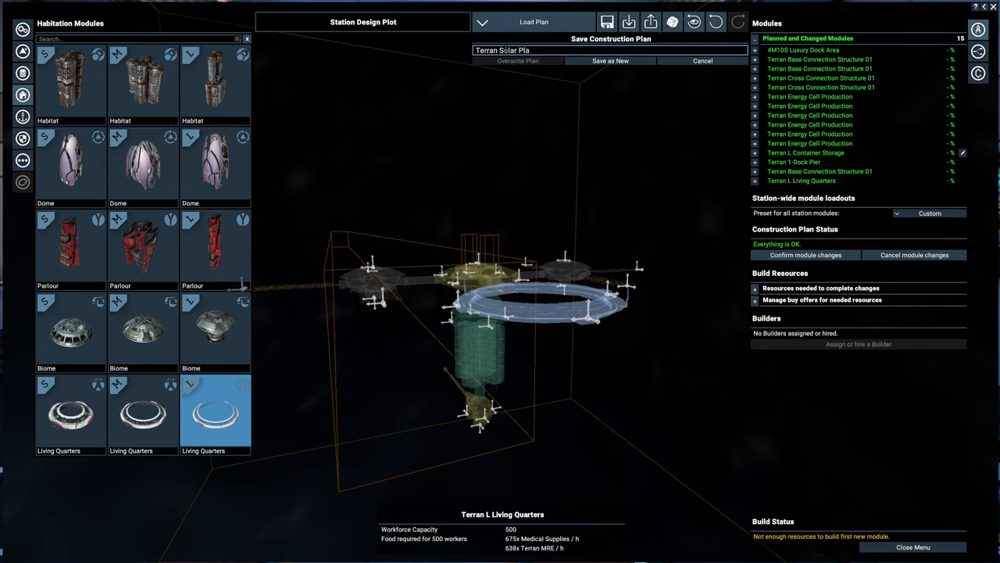
{"action": "left_click", "coordinate": [701, 60]}
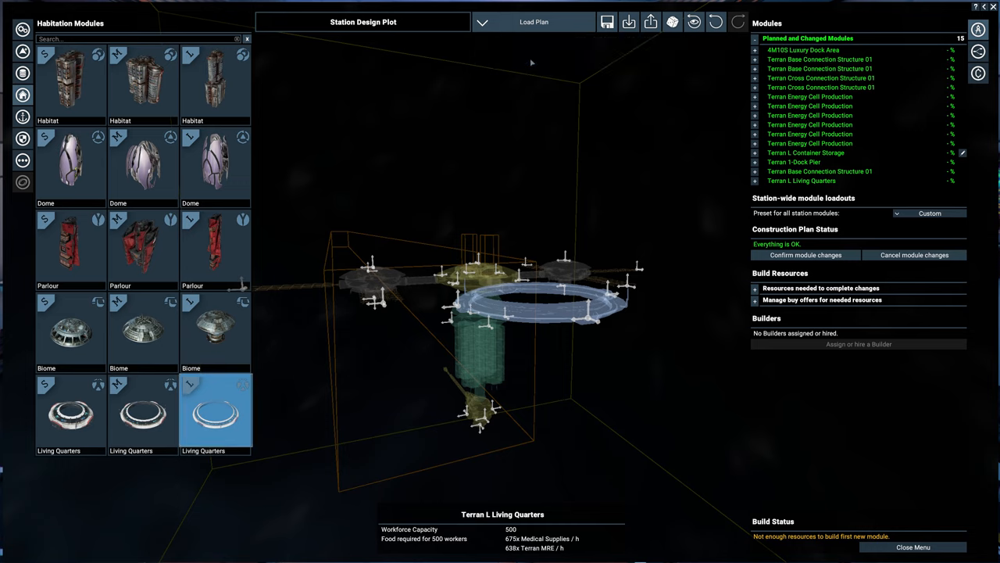
{"action": "mouse_move", "coordinate": [547, 140]}
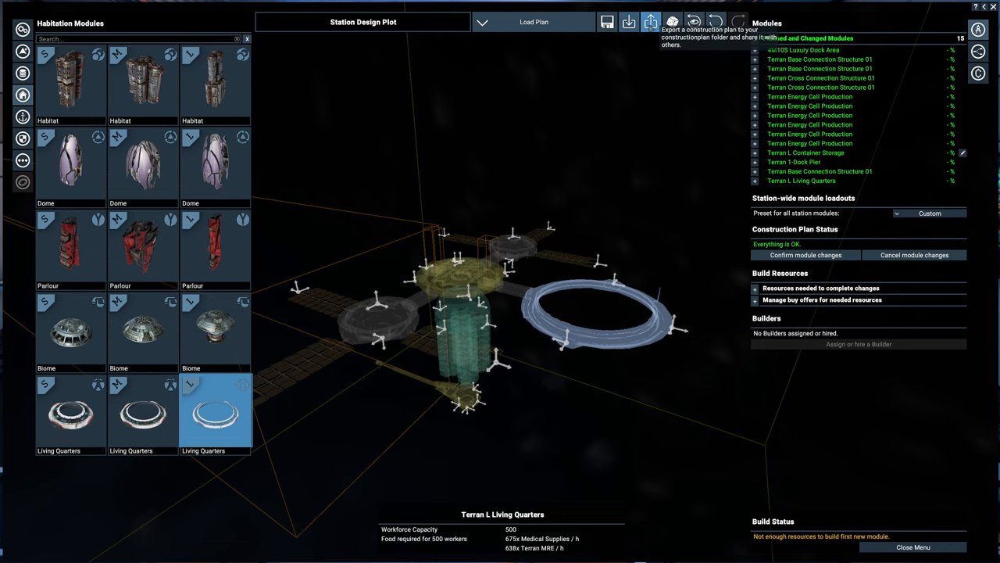
Bring up the Export Construction Plan prompt for the 'Terran Solar Plant' plan
{"action": "left_click", "coordinate": [646, 21]}
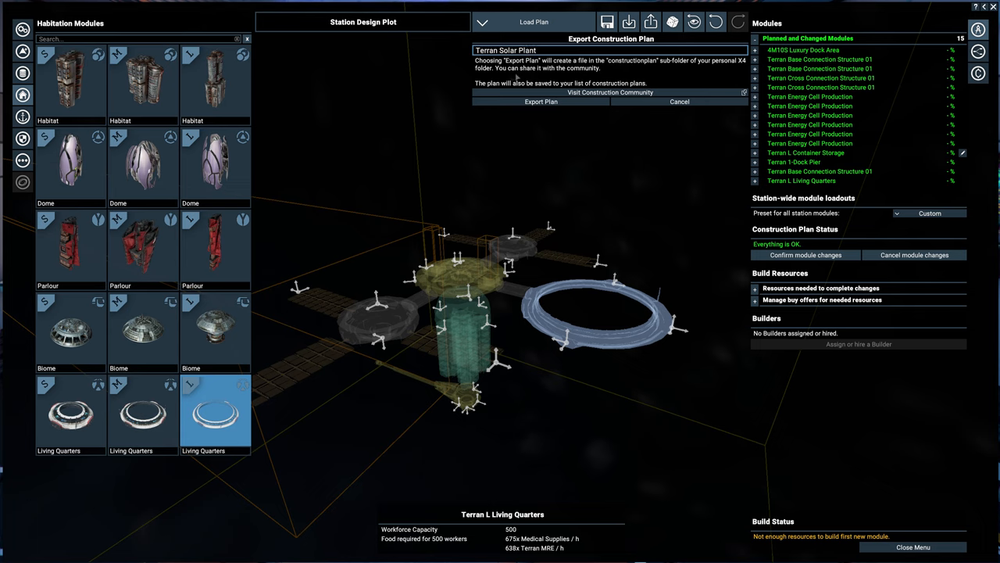
{"action": "mouse_move", "coordinate": [614, 92]}
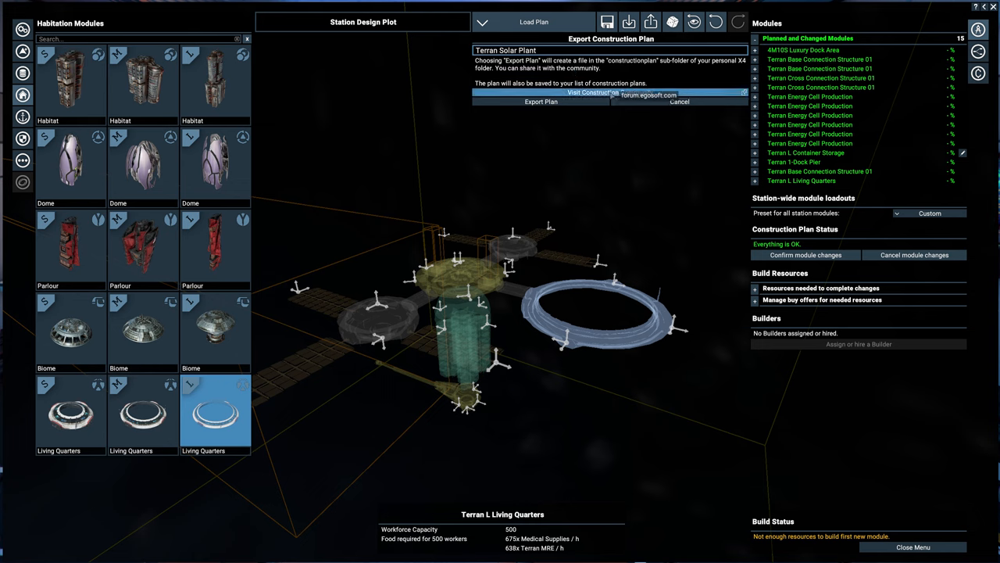
{"action": "mouse_move", "coordinate": [568, 135]}
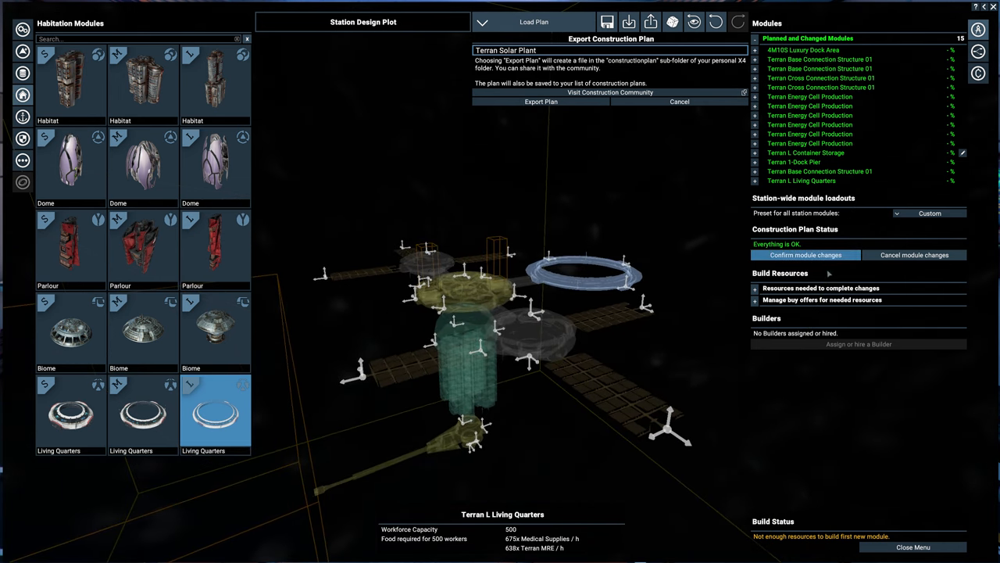
Confirm the module changes, review resource buy offers (7,766,029 Cr), and cancel exporting
{"action": "left_click", "coordinate": [805, 255]}
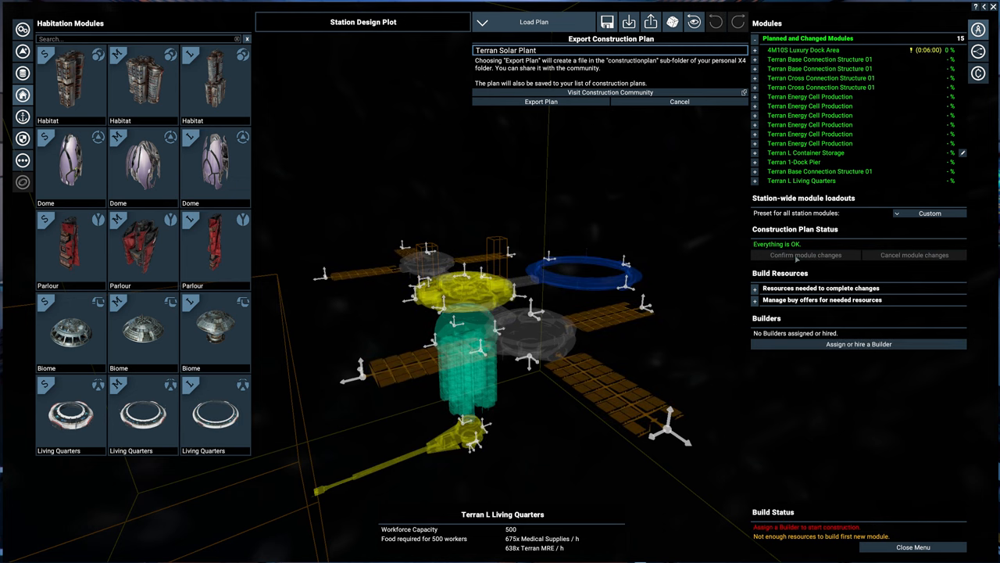
{"action": "left_click", "coordinate": [818, 300]}
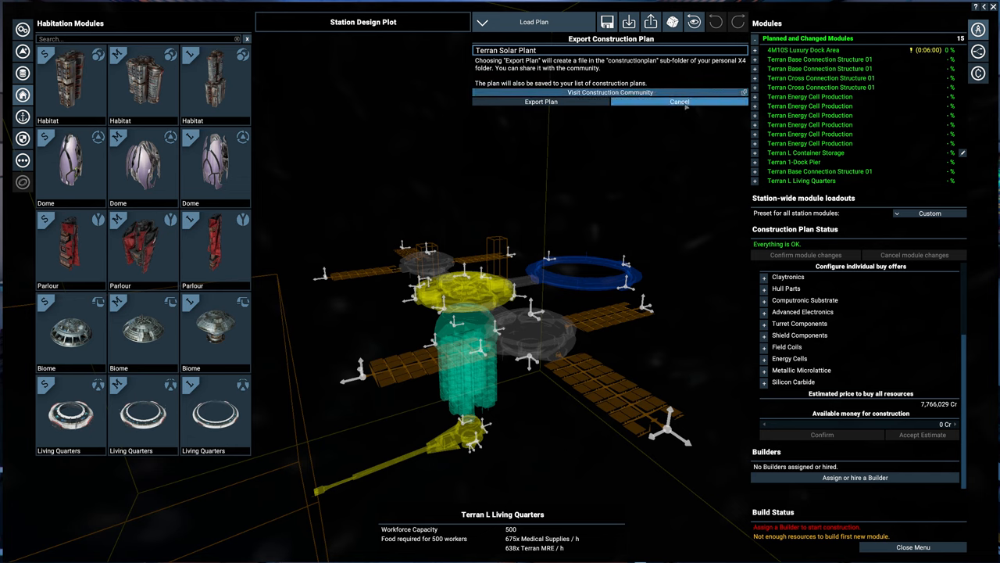
{"action": "left_click", "coordinate": [679, 101]}
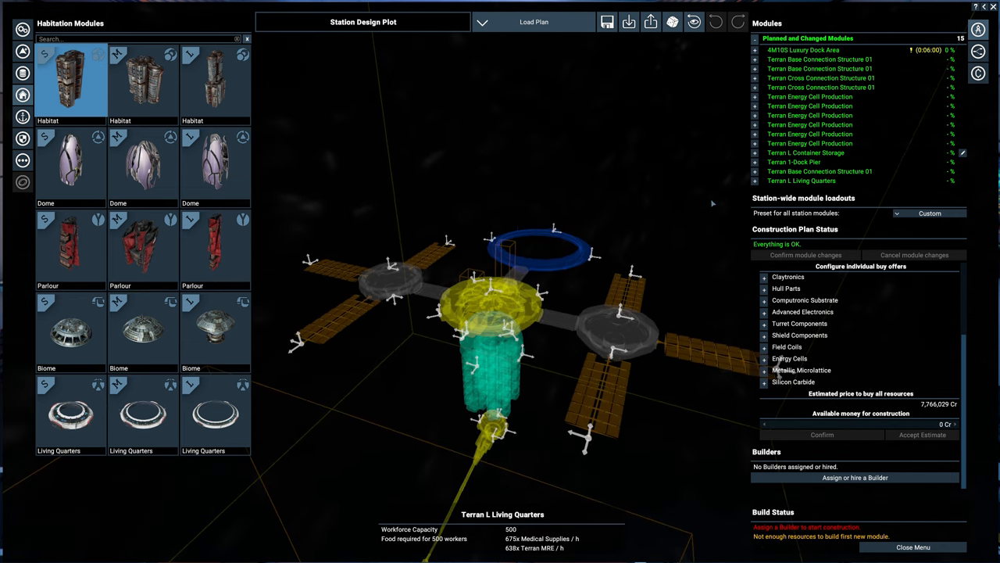
{"action": "mouse_move", "coordinate": [674, 253]}
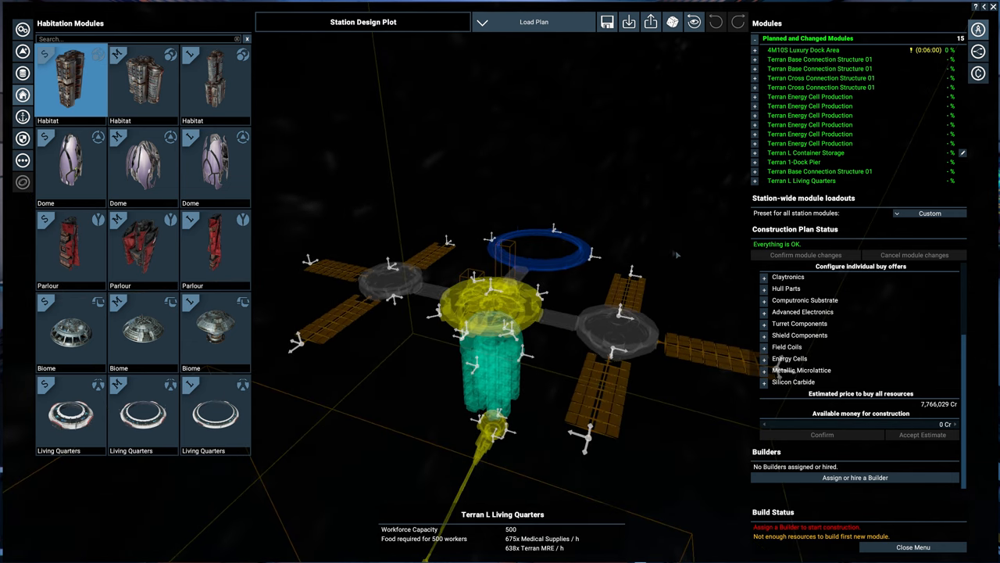
{"action": "mouse_move", "coordinate": [654, 222]}
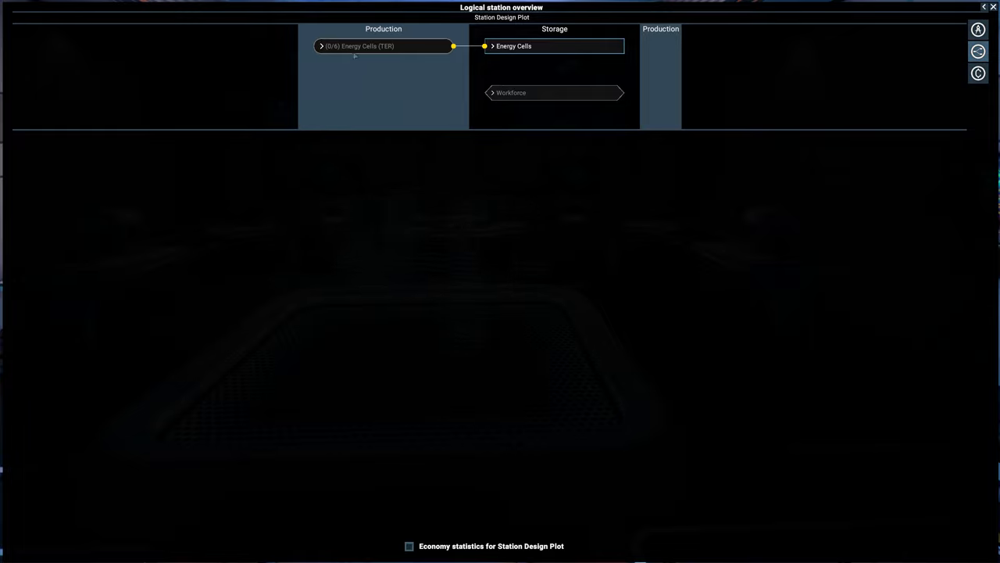
{"action": "mouse_move", "coordinate": [575, 66]}
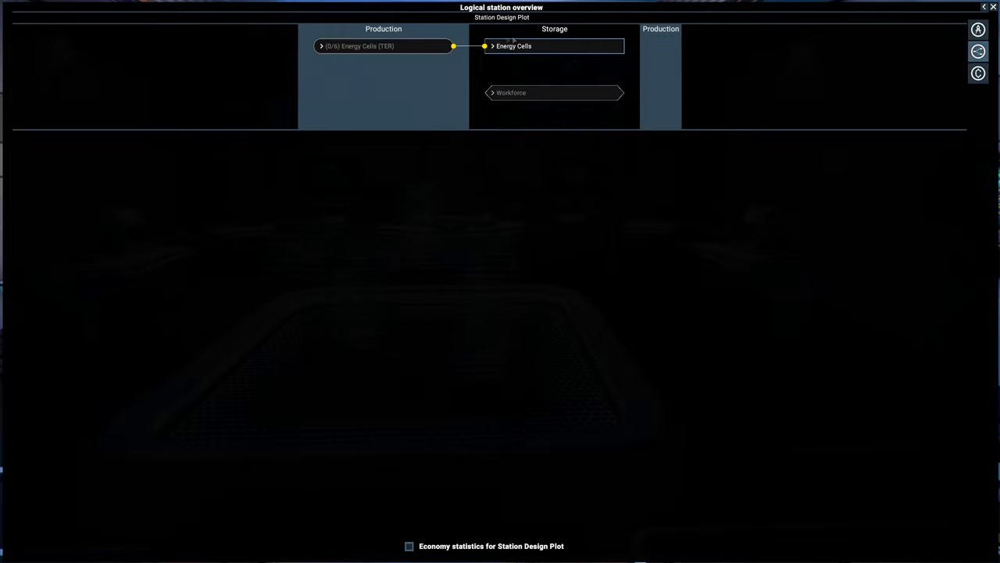
{"action": "mouse_move", "coordinate": [515, 115]}
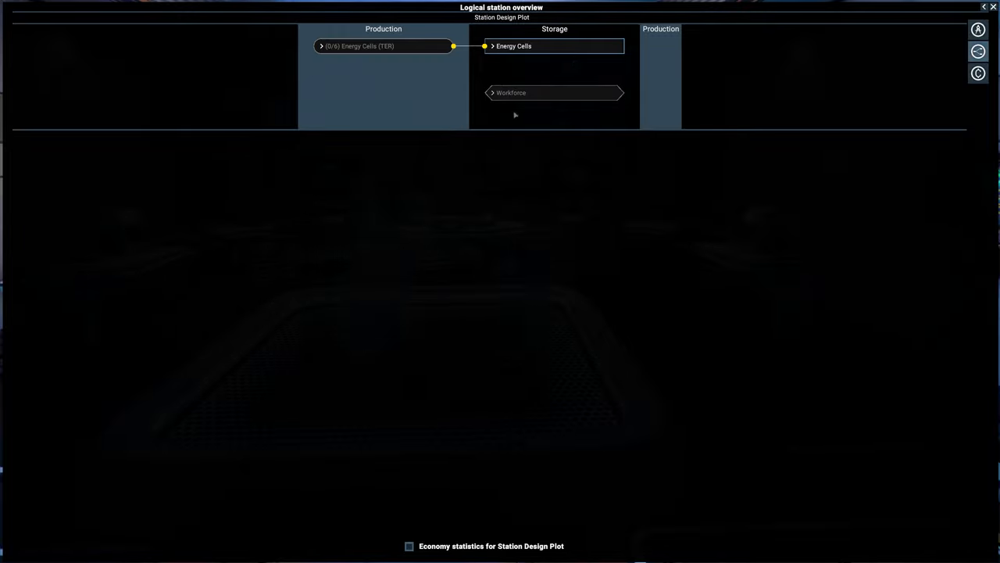
{"action": "mouse_move", "coordinate": [509, 139]}
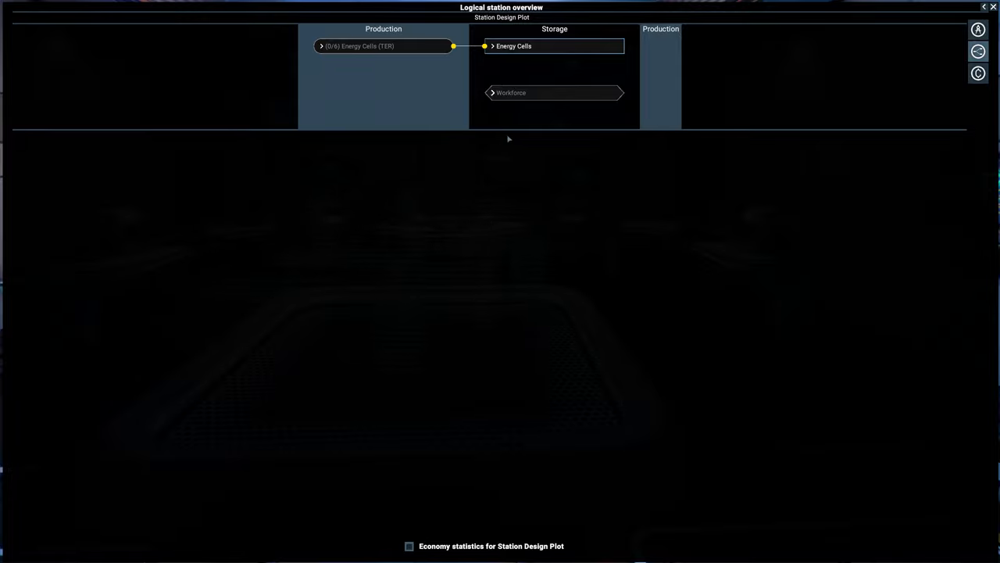
Expand the Workforce node in the logical overview, showing 0/0 workers
{"action": "left_click", "coordinate": [511, 92]}
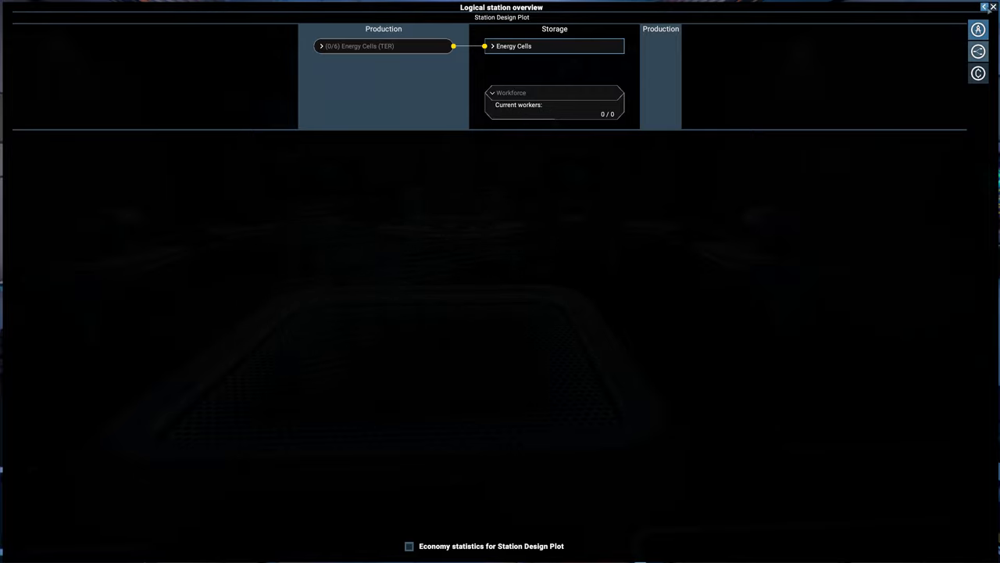
{"action": "mouse_move", "coordinate": [979, 30]}
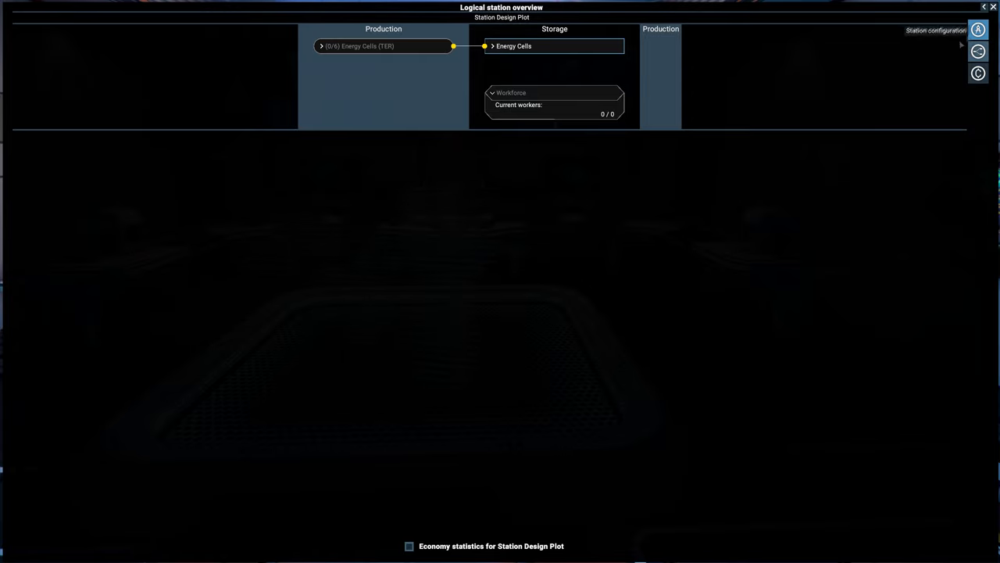